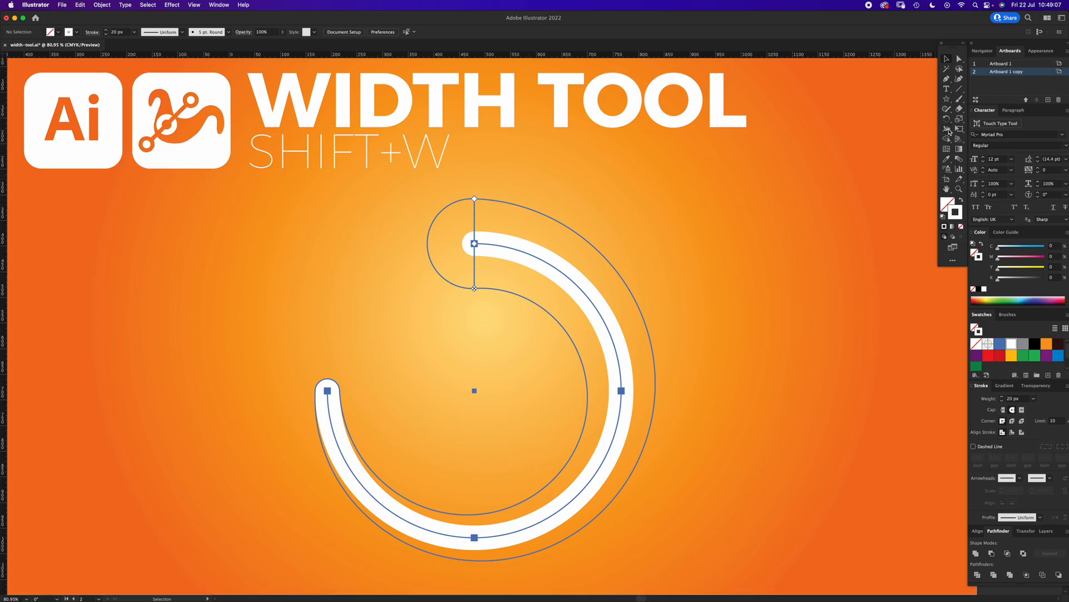
mouse_move(947, 130)
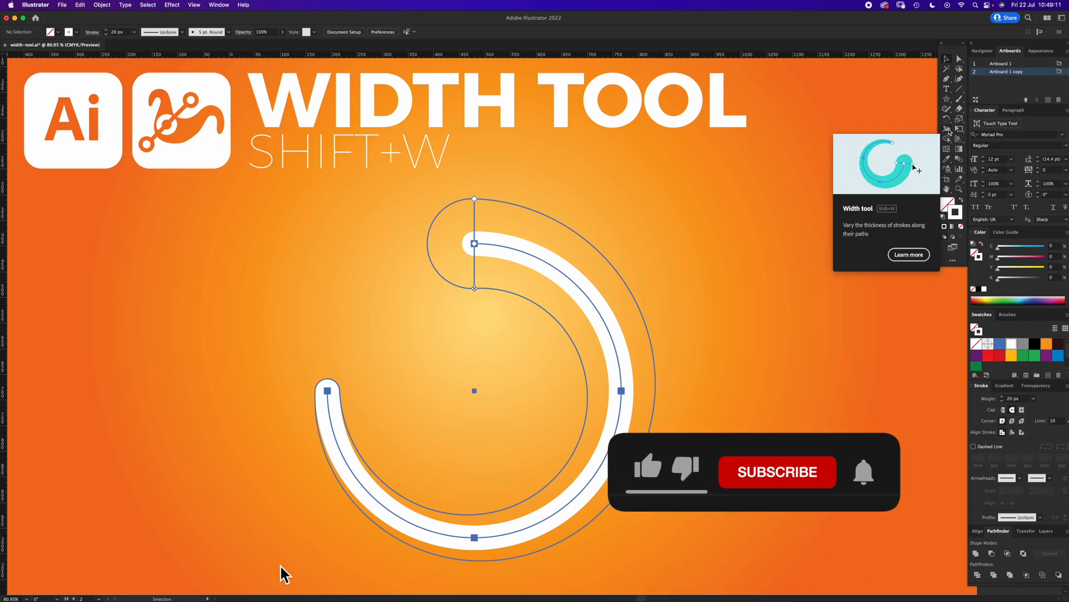
Step: Browse the Window and View menus before switching to the shapes artboard
click(646, 473)
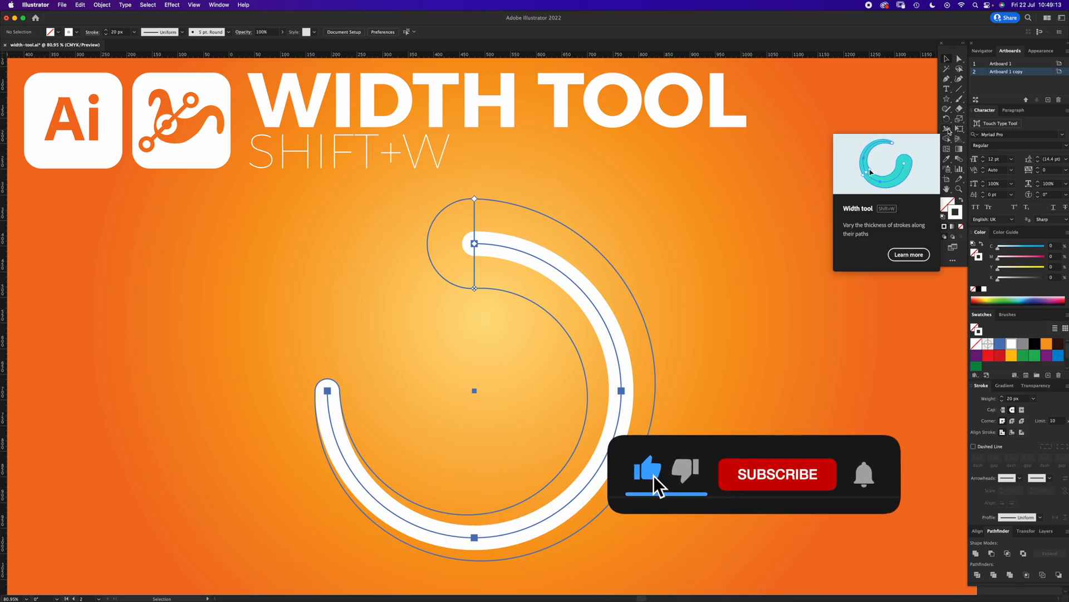
click(777, 474)
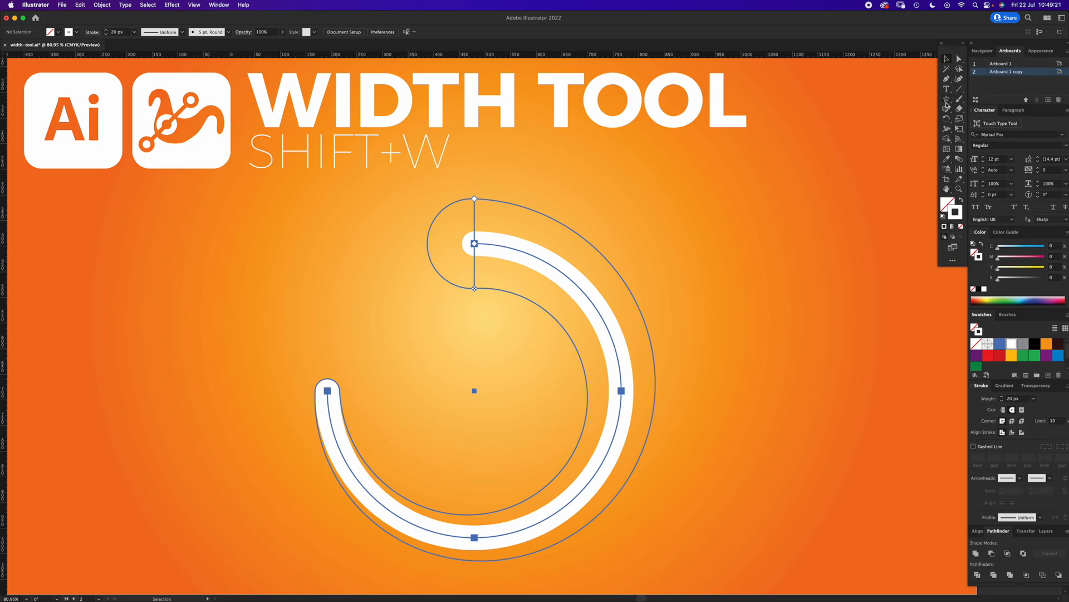
mouse_move(949, 100)
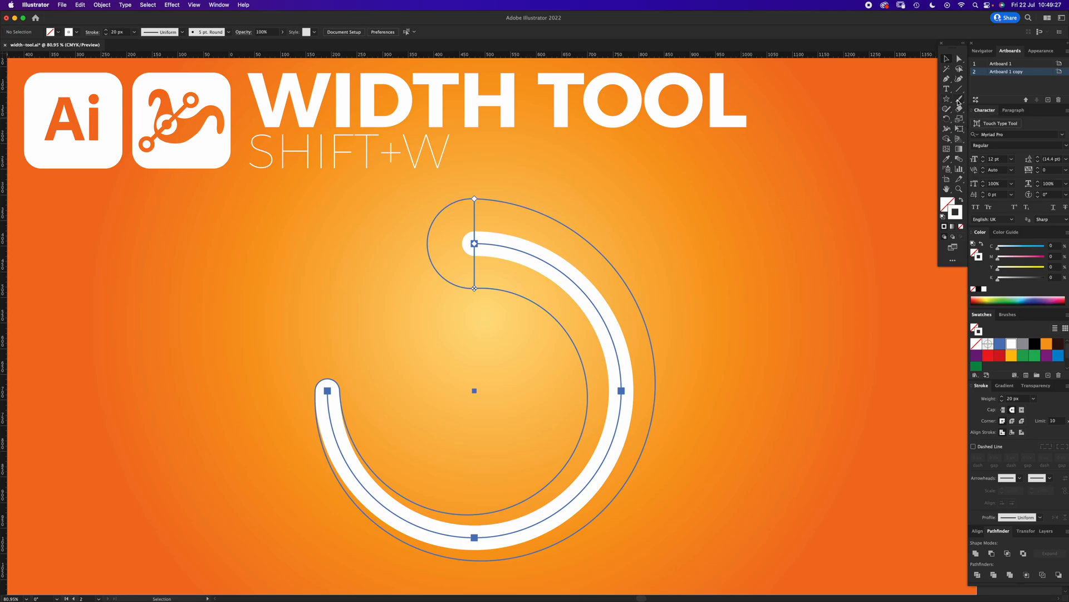
mouse_move(947, 98)
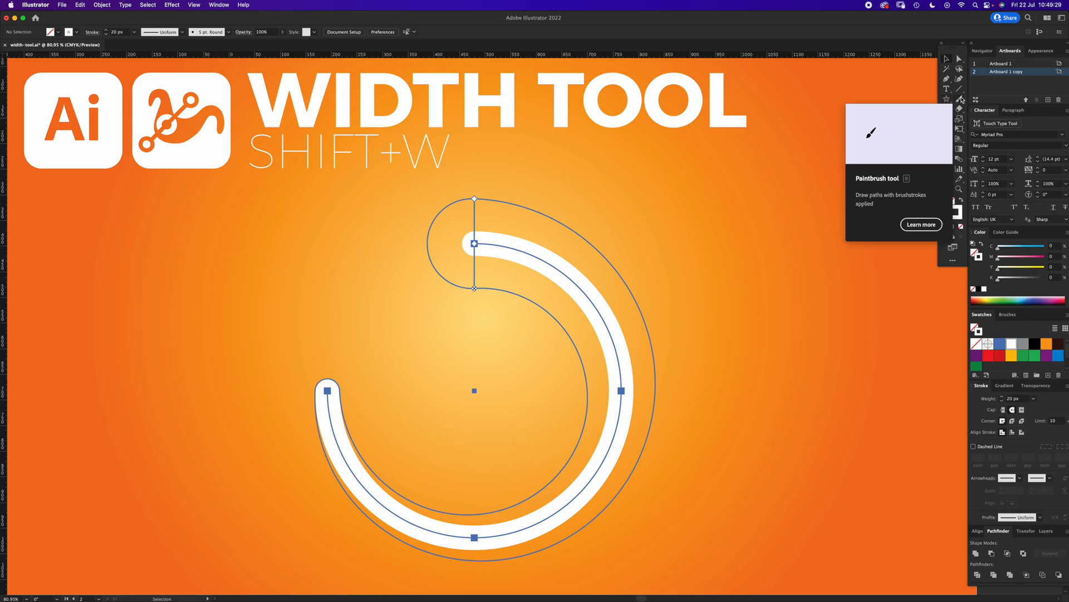
mouse_move(686, 278)
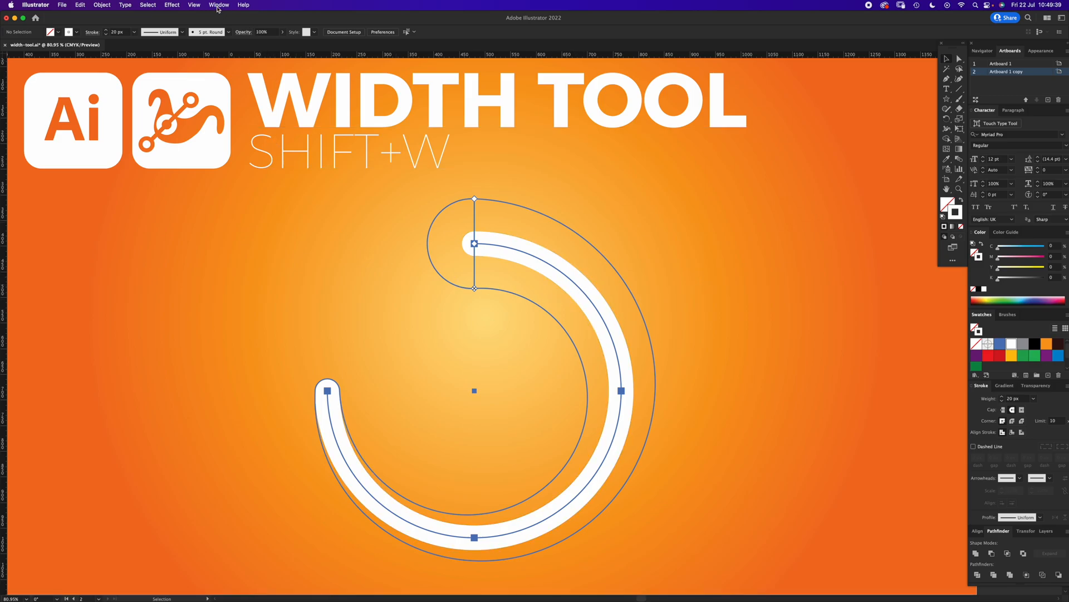
click(219, 5)
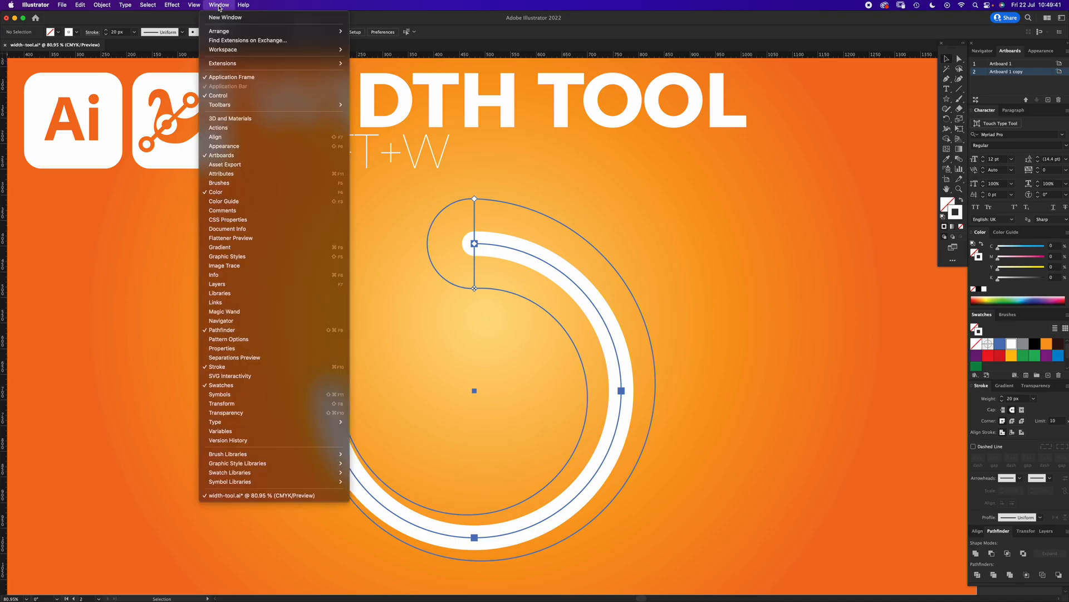
click(194, 4)
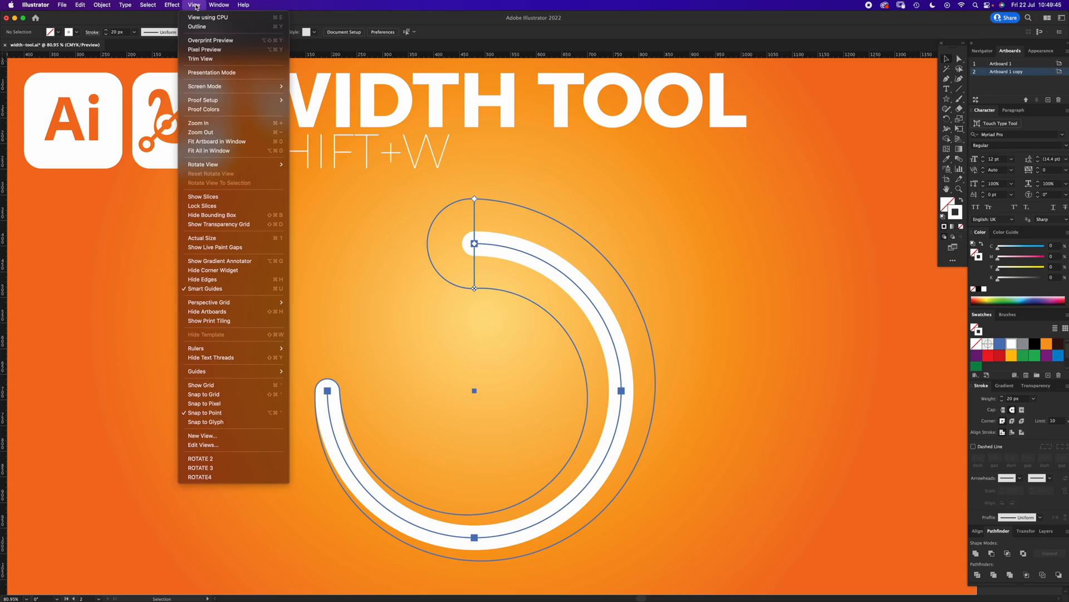
mouse_move(227, 288)
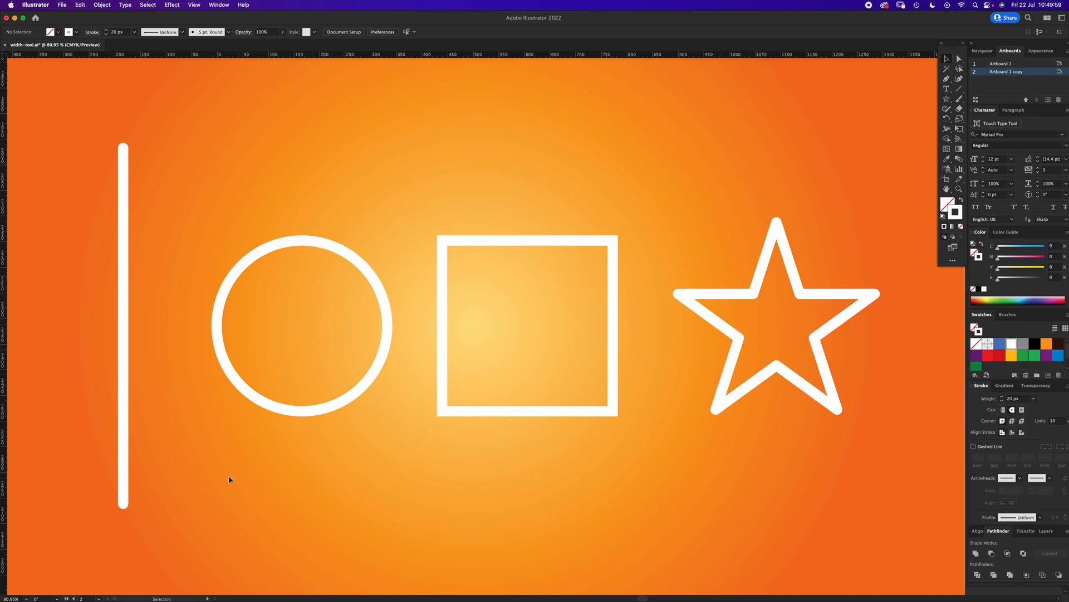
mouse_move(254, 477)
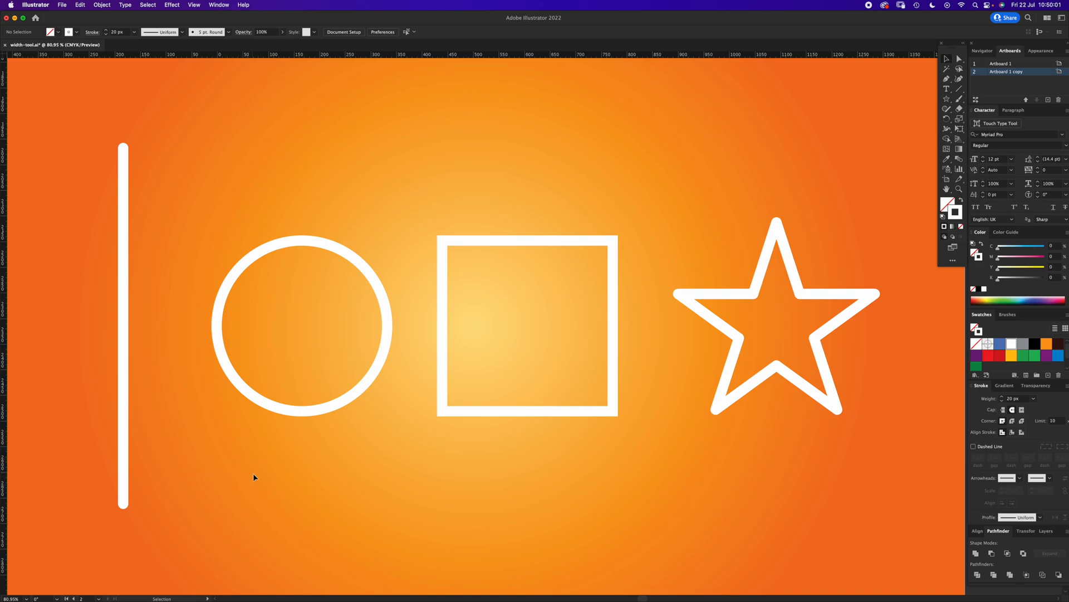
mouse_move(158, 301)
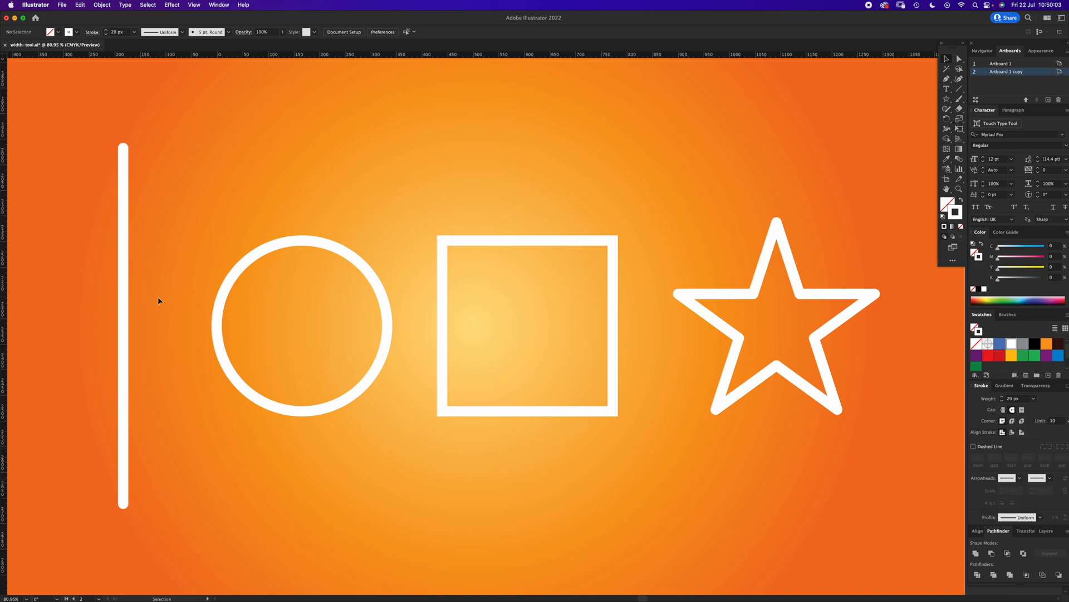
Step: Select the vertical white line to give it a tapered width profile
click(123, 342)
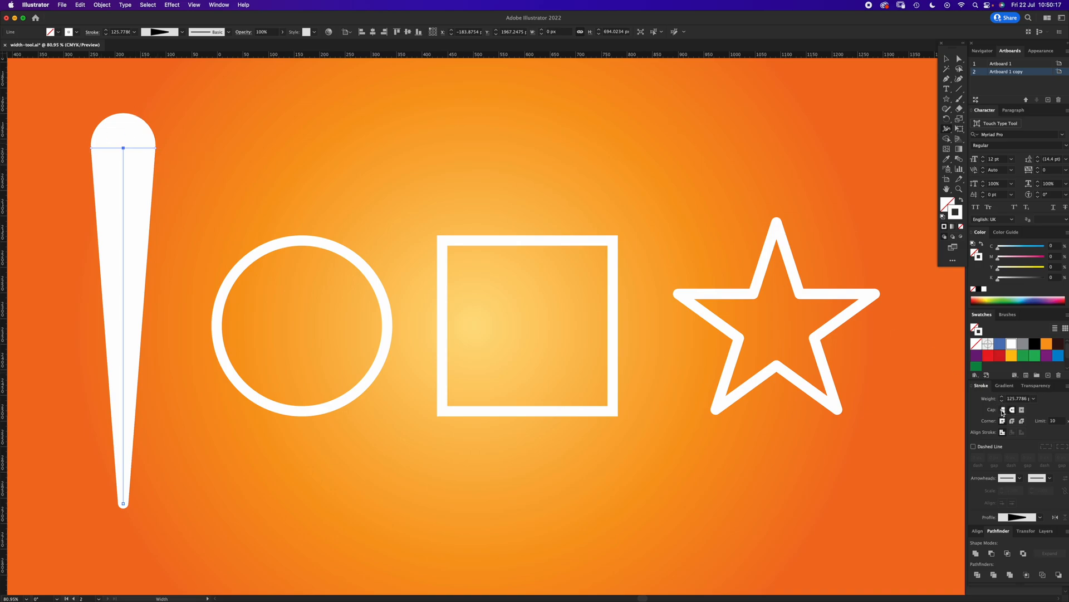
Step: Apply another width profile and pinch the line's middle thin with the Width tool
click(1003, 410)
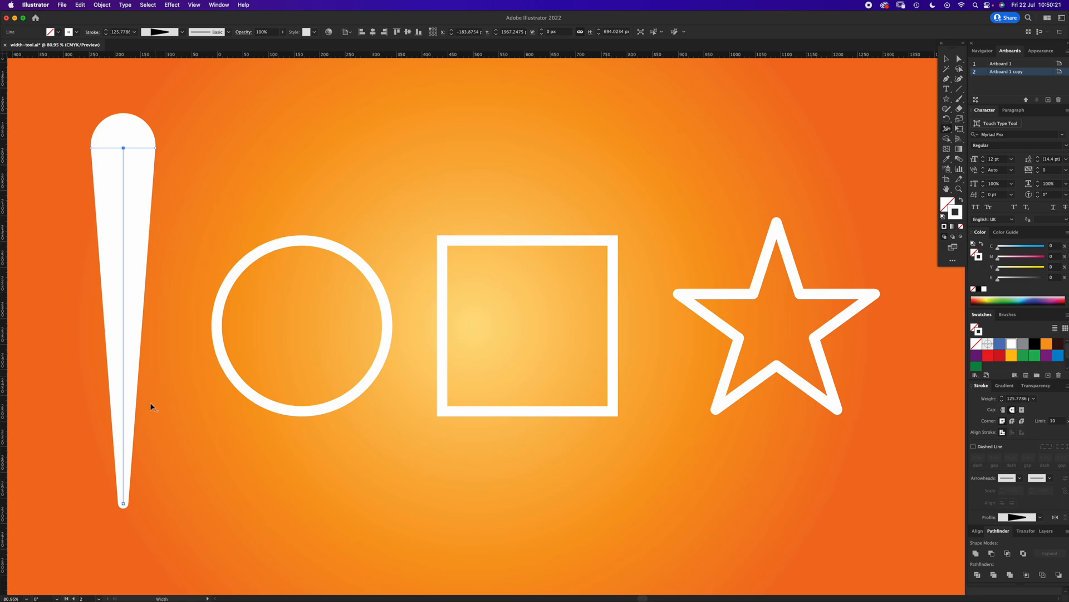
mouse_move(125, 284)
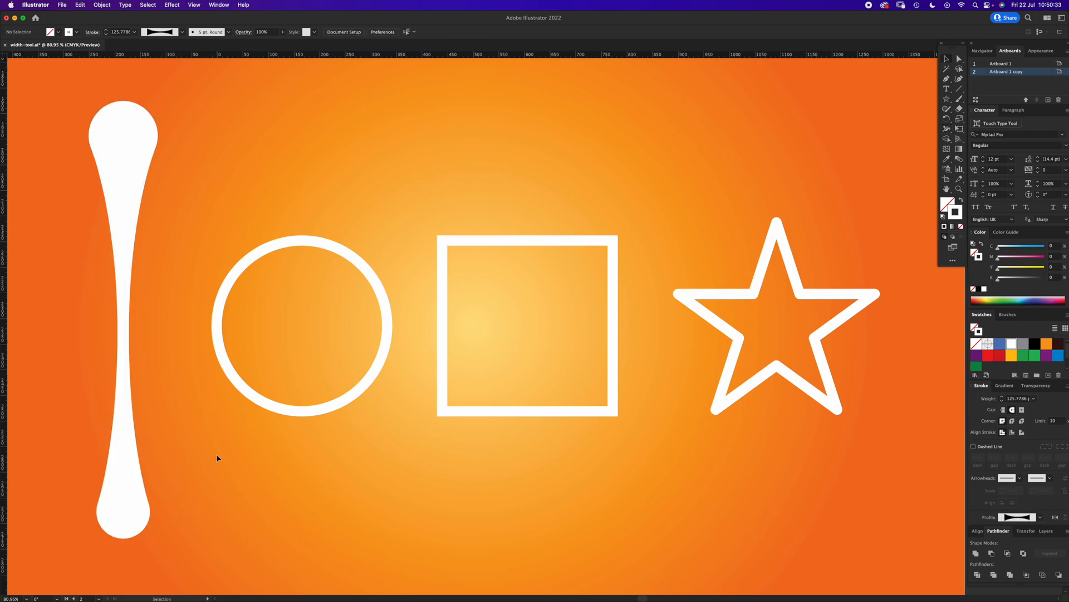
click(122, 325)
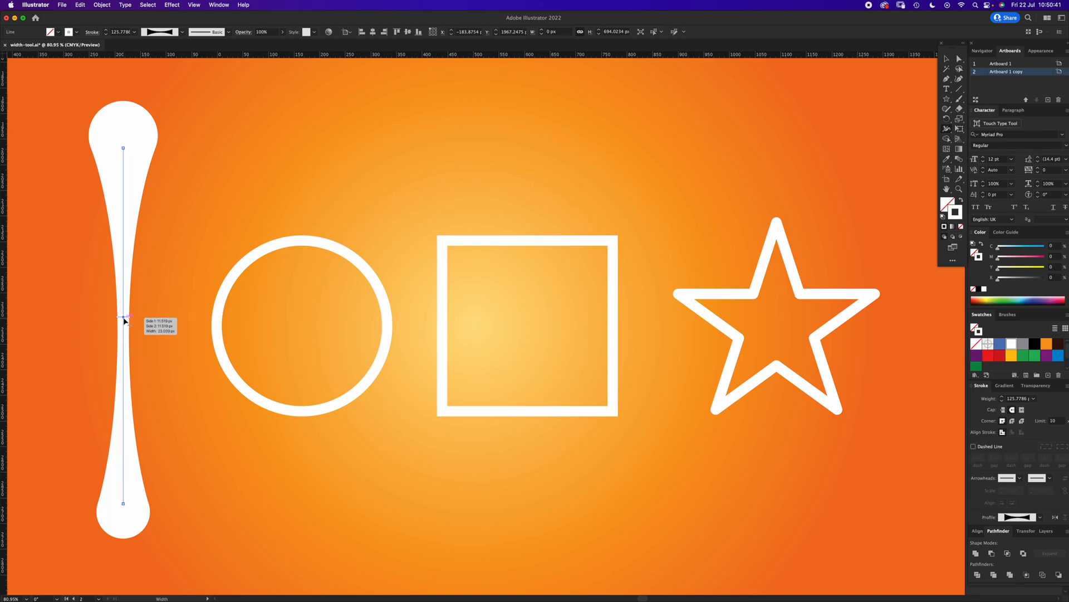
drag(124, 319, 145, 318)
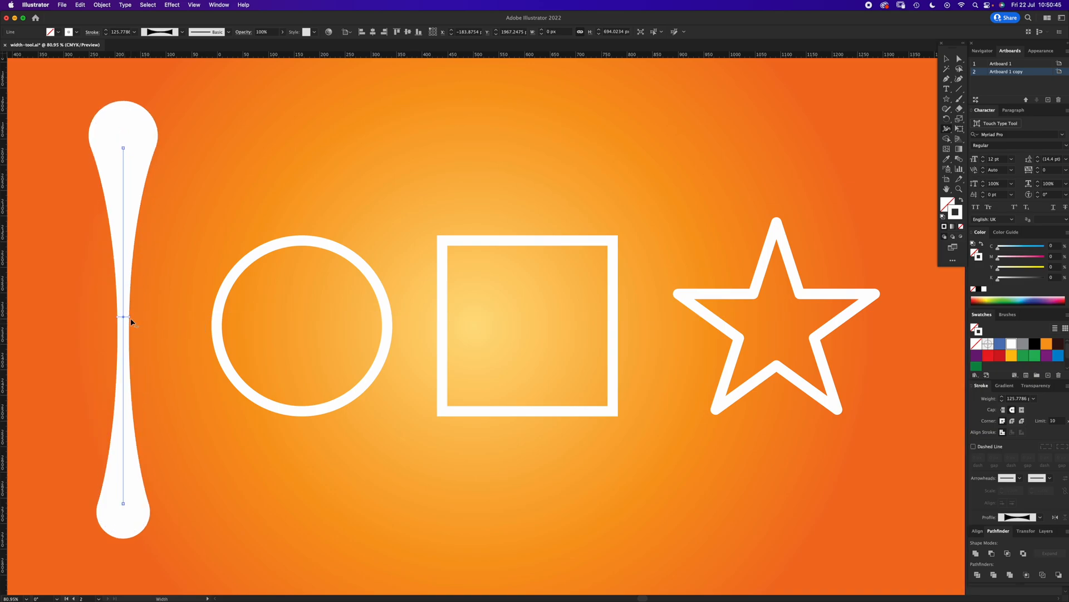
drag(122, 321, 132, 325)
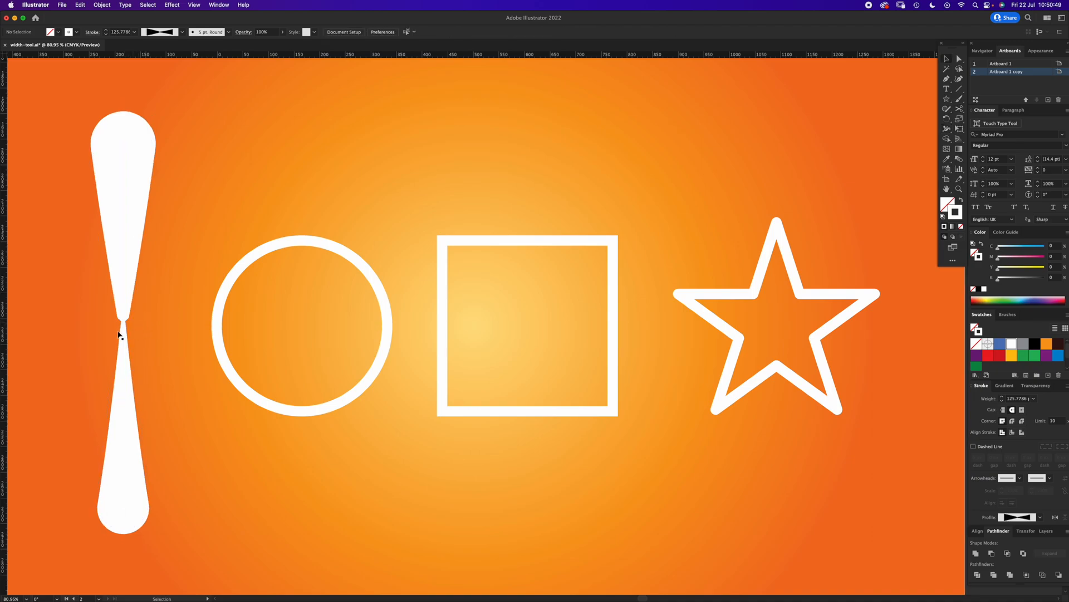
click(127, 326)
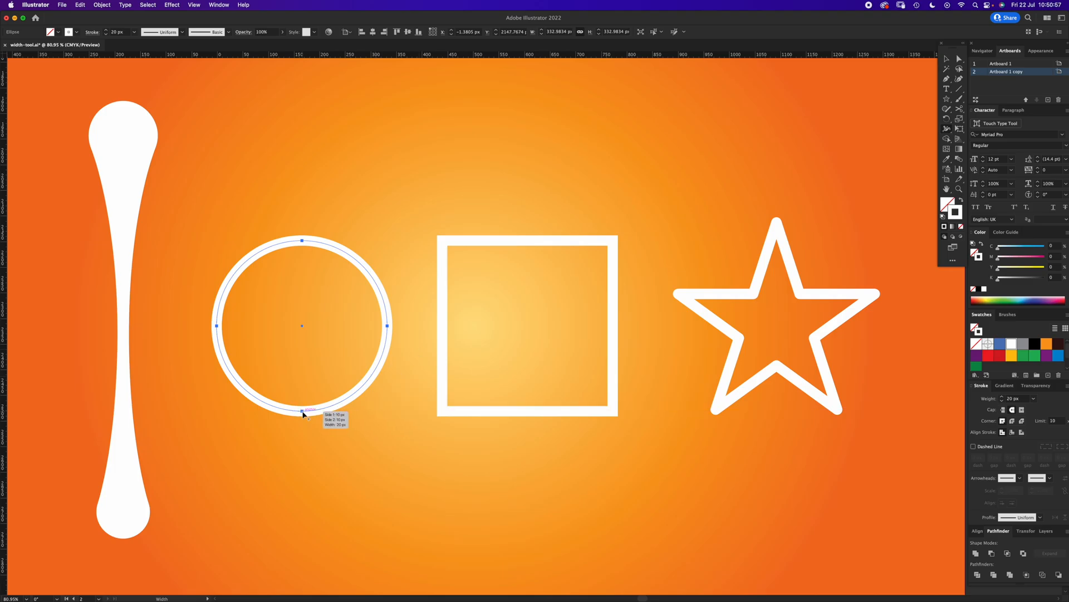
Step: Widen the circle's stroke along its bottom edge with the Width tool, then deselect it
drag(303, 409, 304, 433)
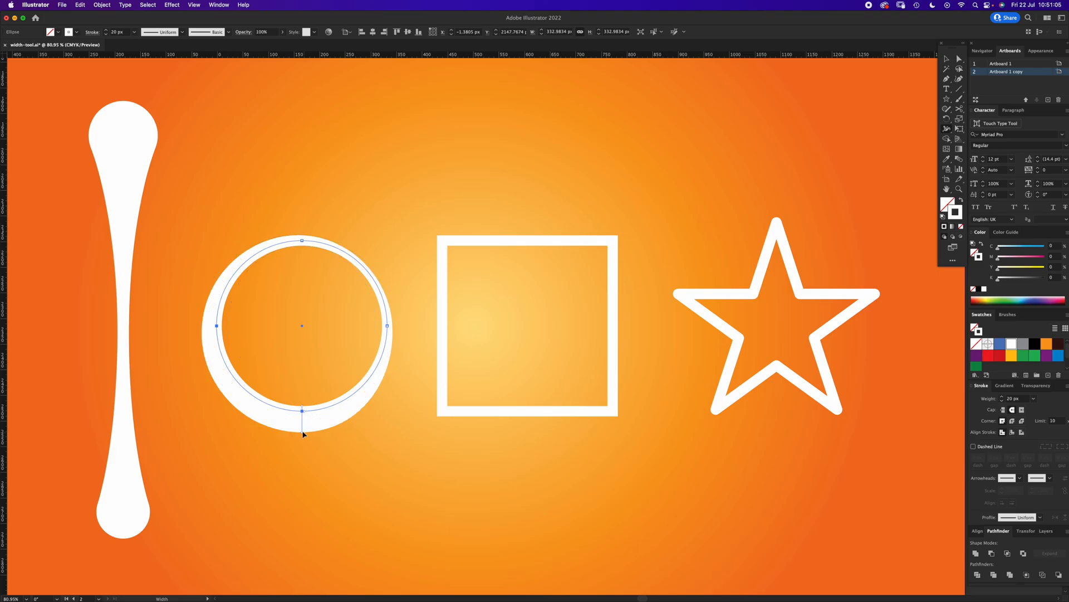
drag(302, 413, 302, 415)
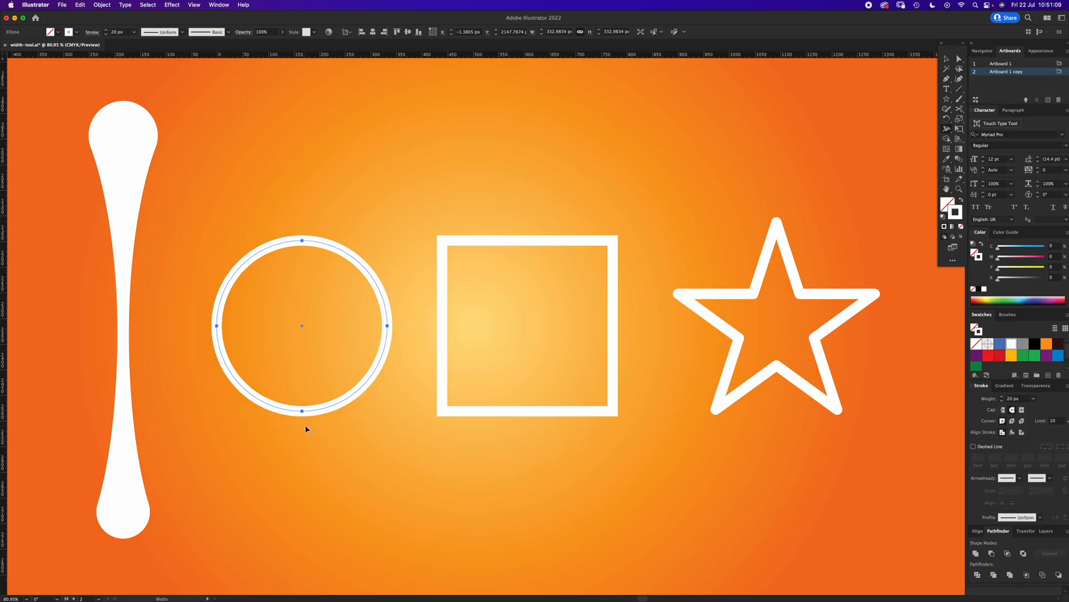
mouse_move(947, 130)
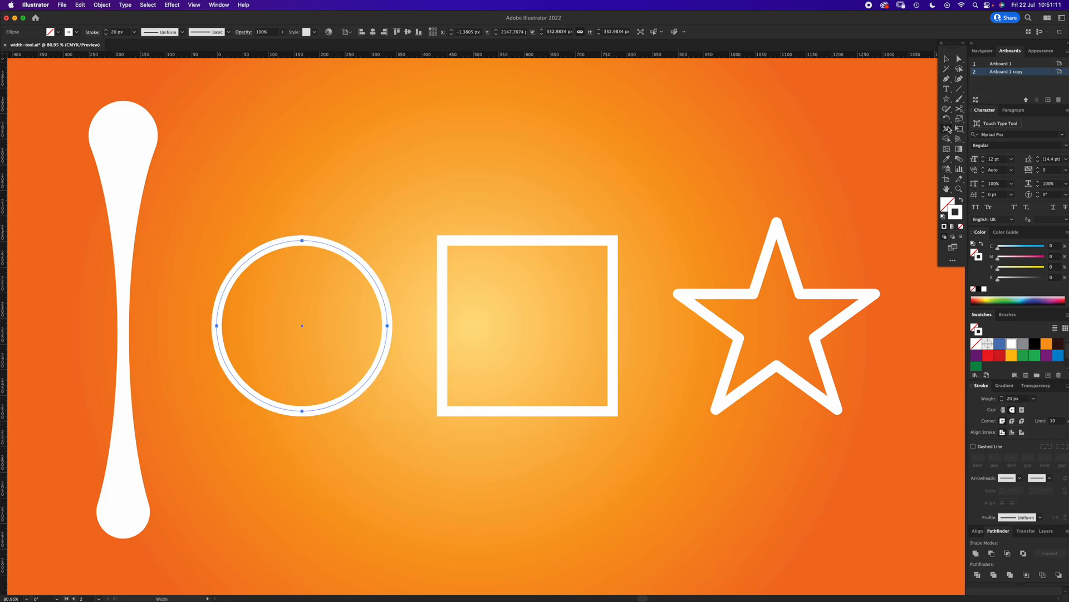
drag(302, 421, 306, 391)
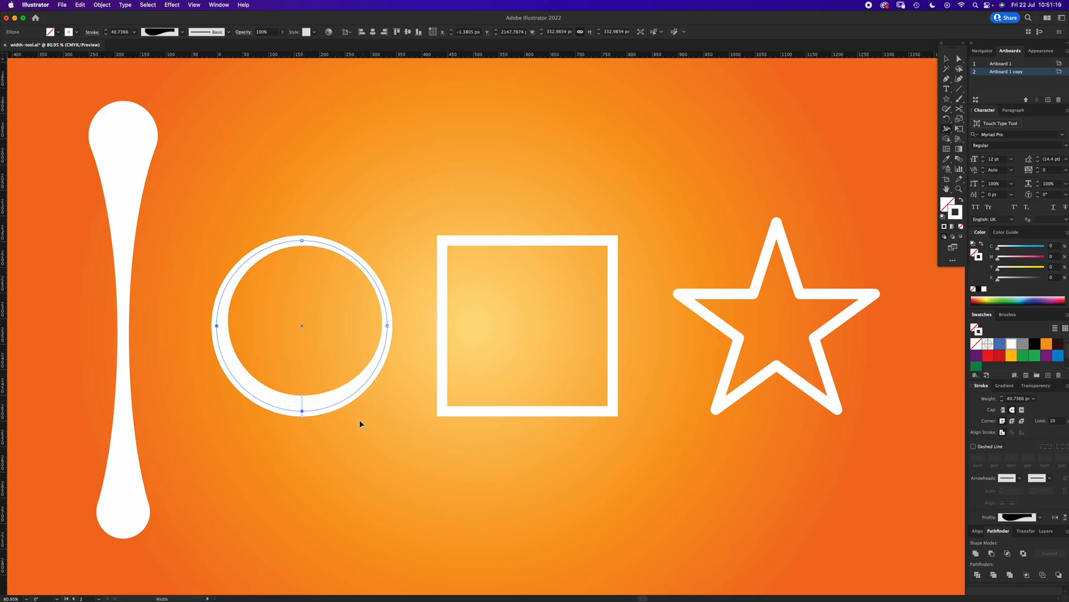
click(276, 472)
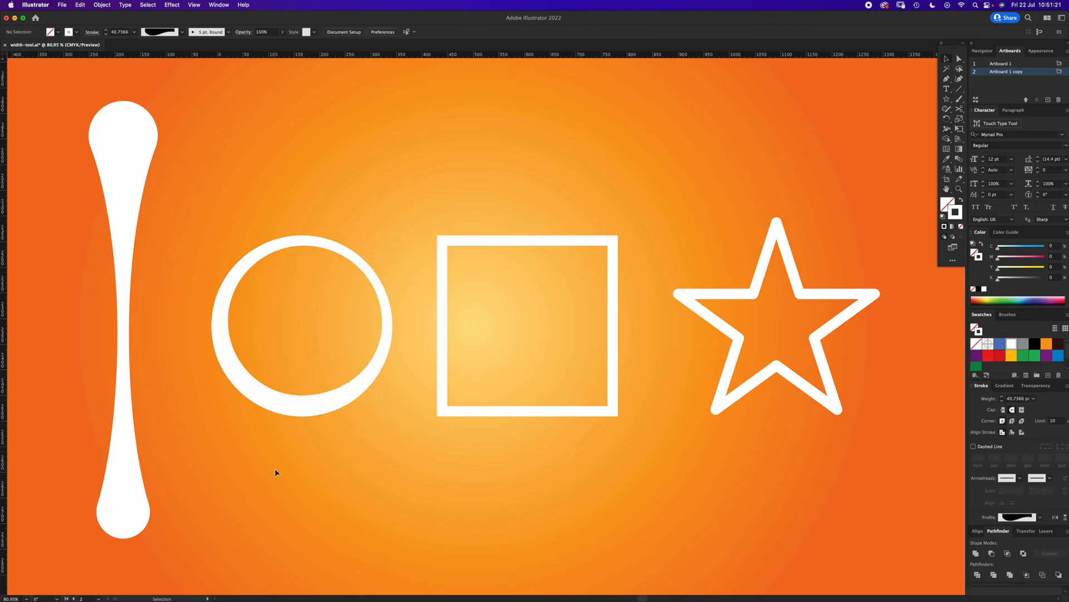
click(527, 326)
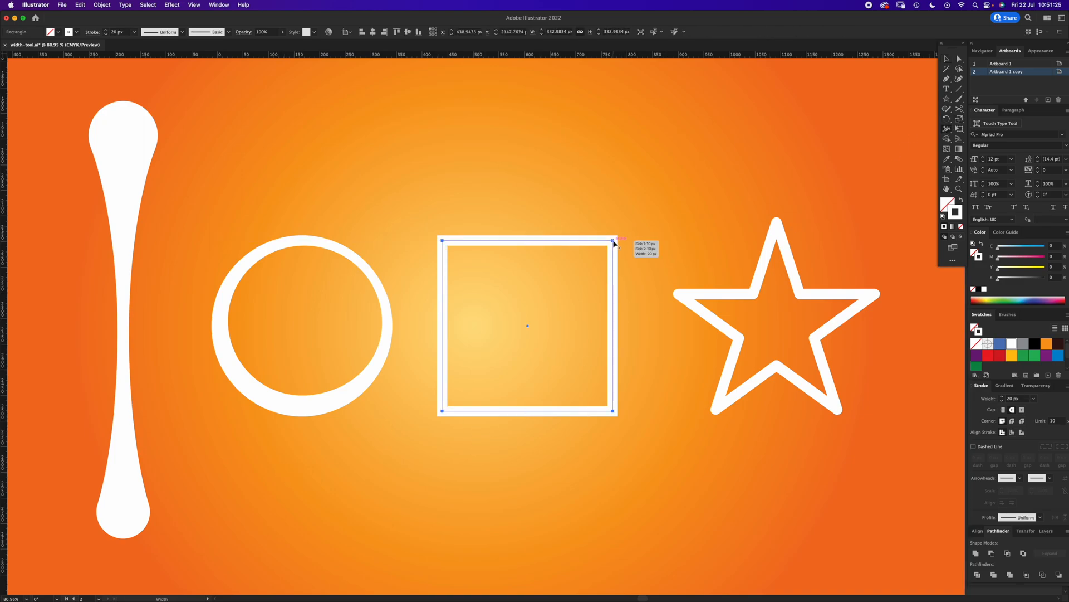
Step: Flare the square's top-right stroke into a wedge and widen the star's upper arms
drag(613, 240, 637, 218)
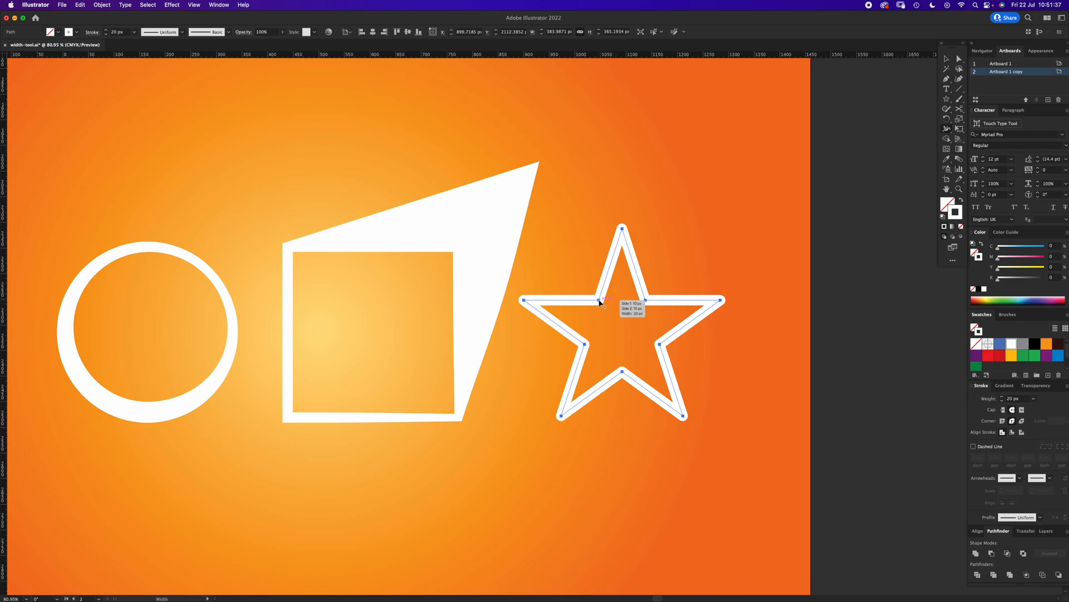
drag(602, 301, 618, 317)
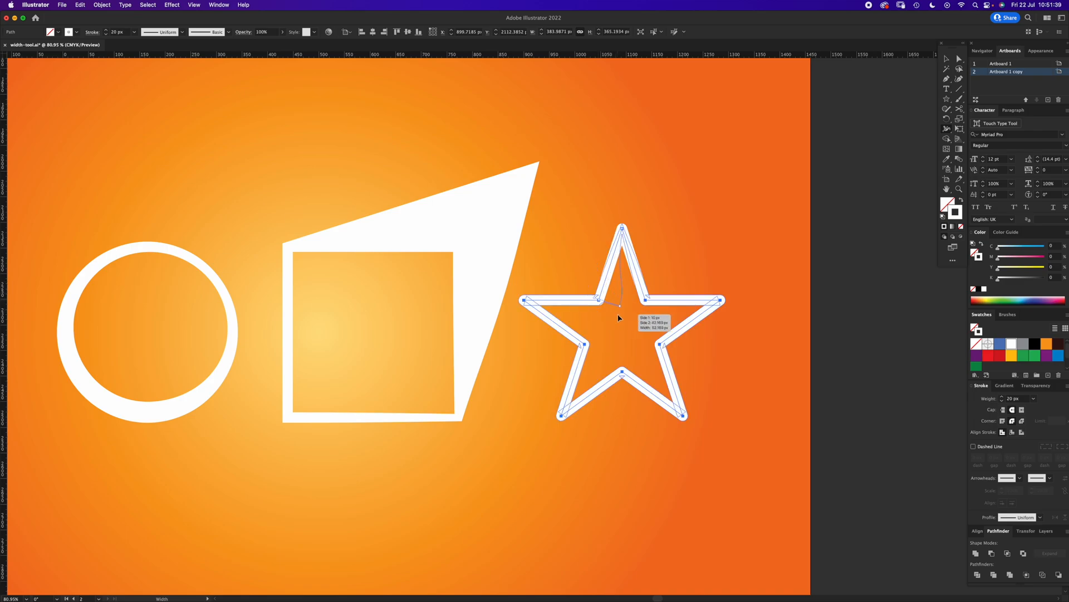
drag(617, 300, 603, 299)
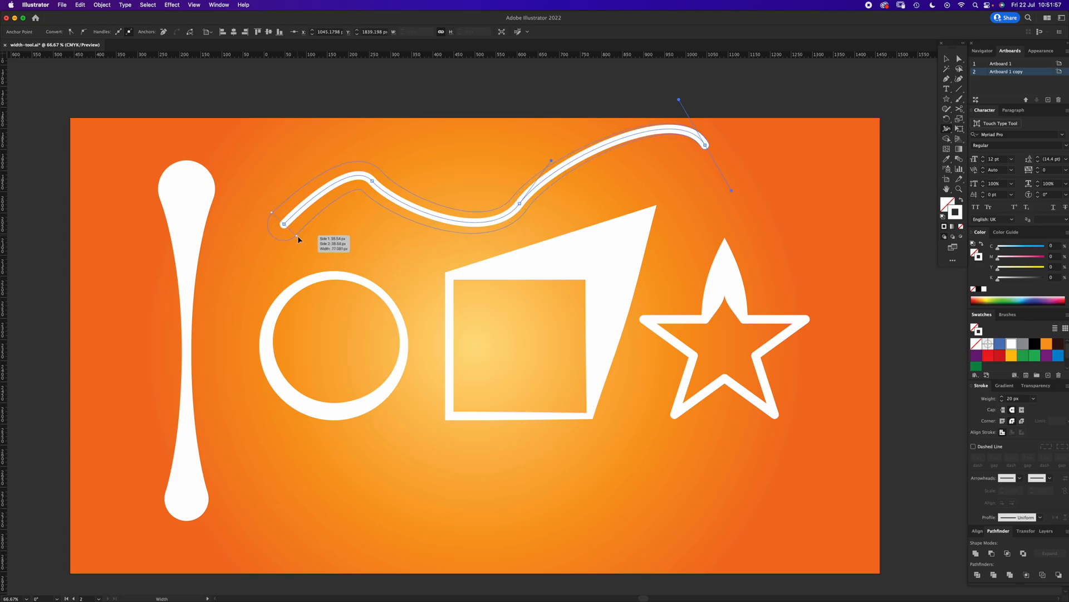
Step: Swell the wavy line's stroke near its left end with the Width tool
drag(284, 225, 525, 217)
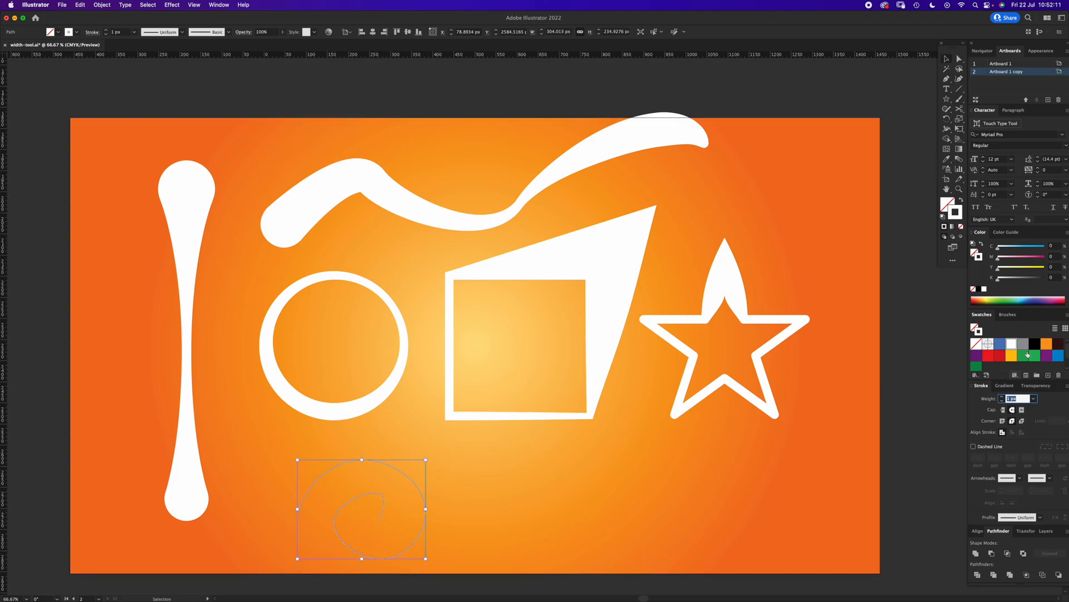
Step: Set the spiral's stroke to 20 px, thicken its outer end and taper the inner tip thin
text(20 px)
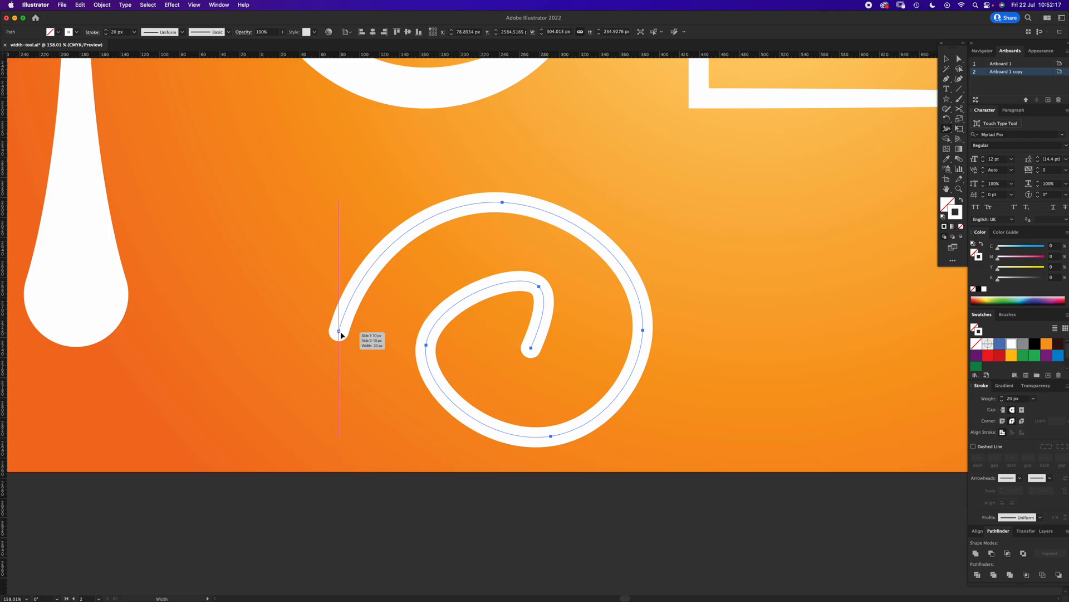
drag(341, 335, 539, 351)
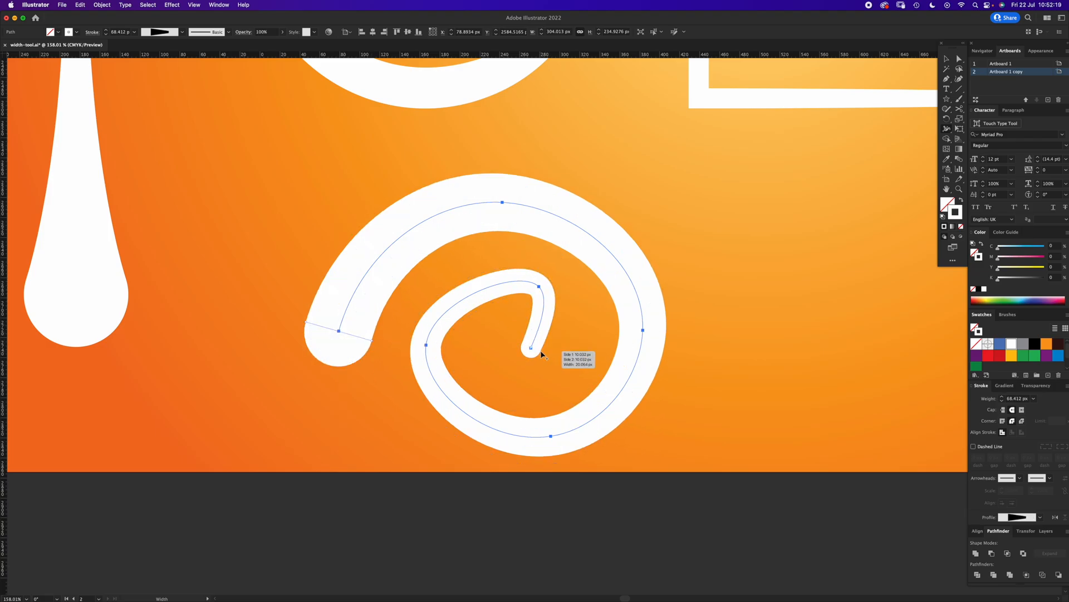
drag(532, 348, 534, 351)
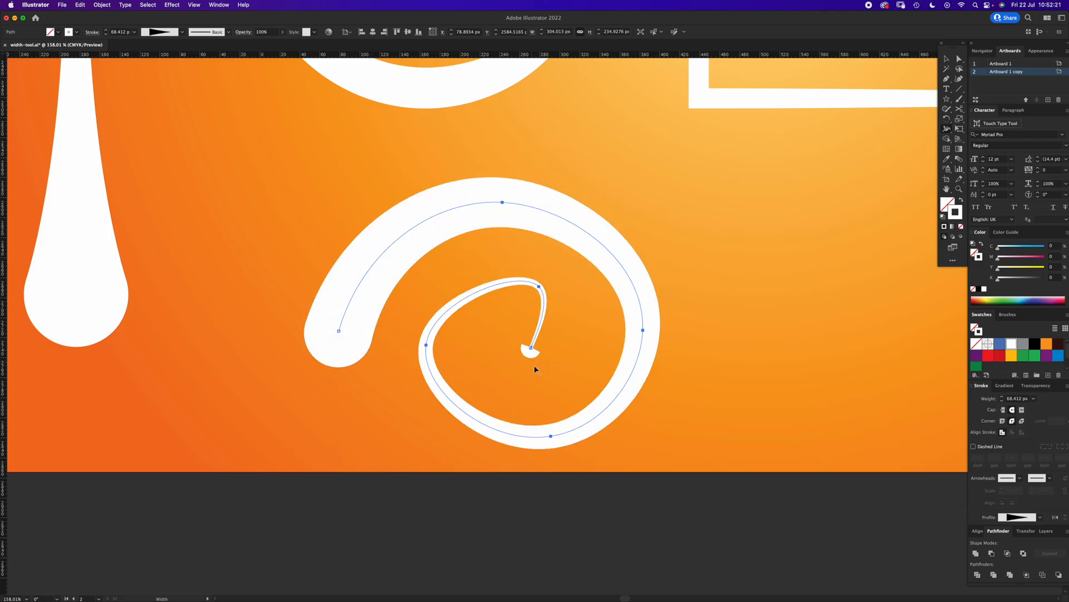
mouse_move(530, 359)
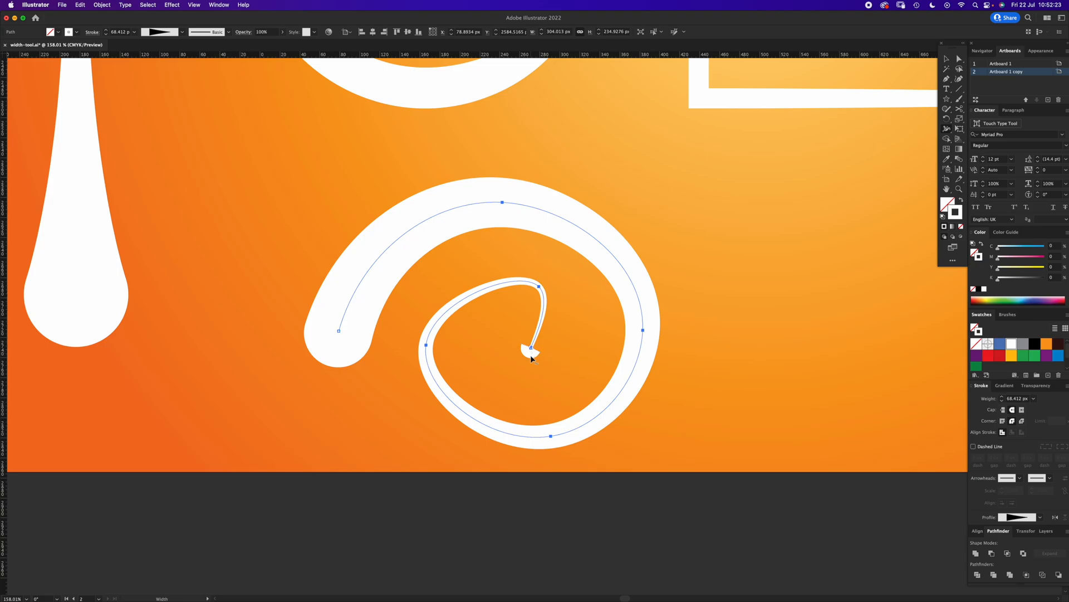
drag(532, 354, 536, 351)
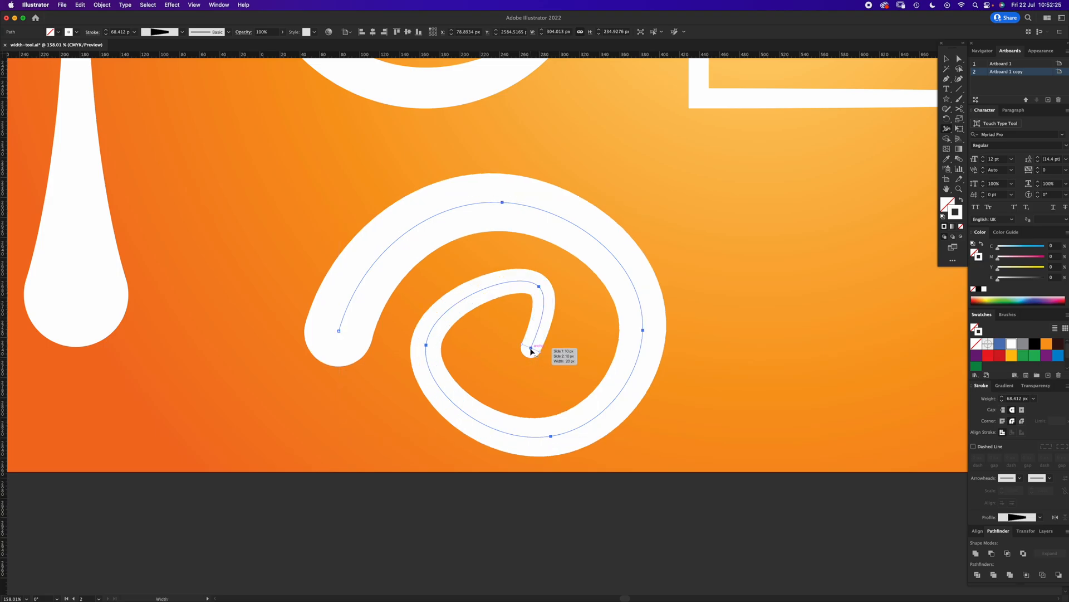
drag(536, 347, 534, 353)
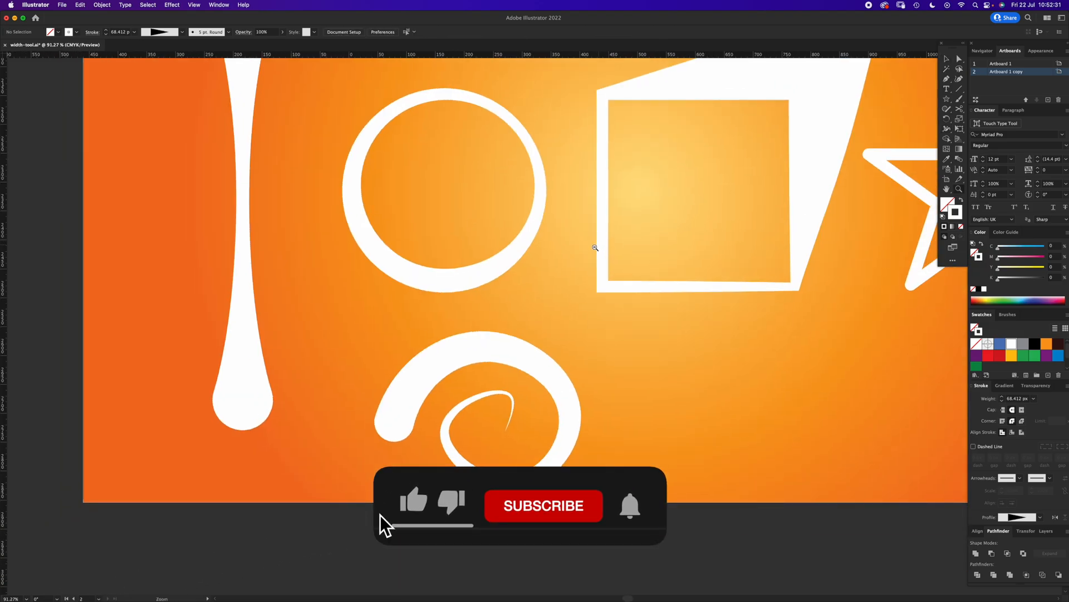
click(544, 506)
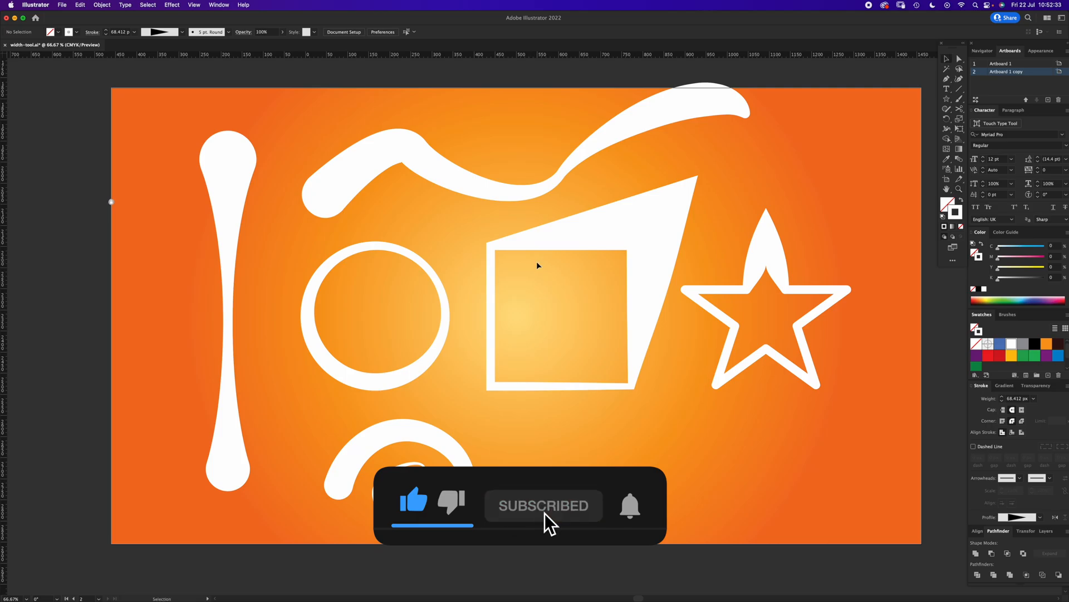